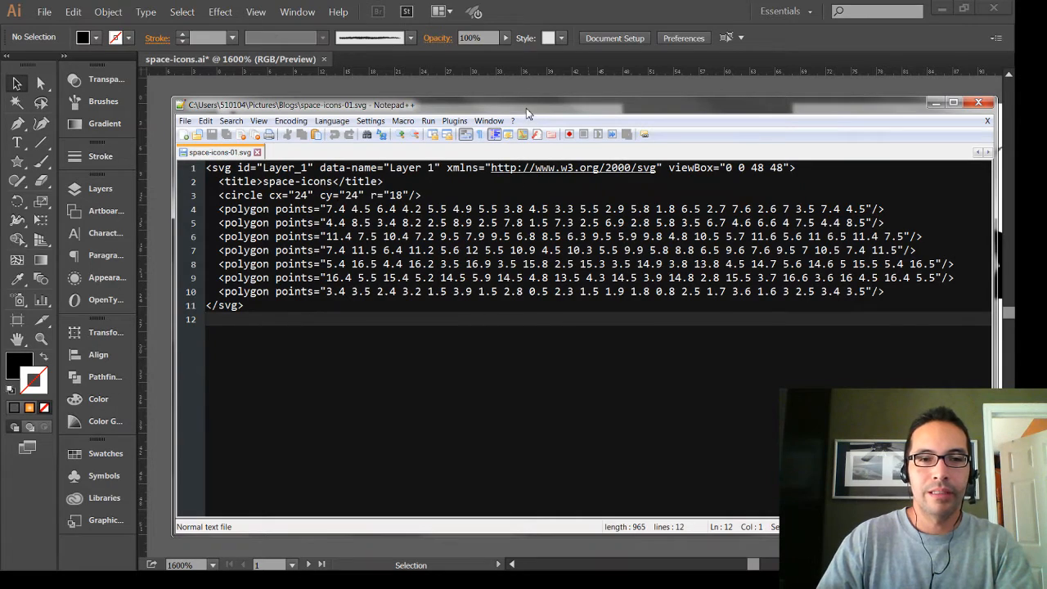
- Move the Notepad++ code window lower to reveal the icon artboard behind it
drag(527, 104, 560, 119)
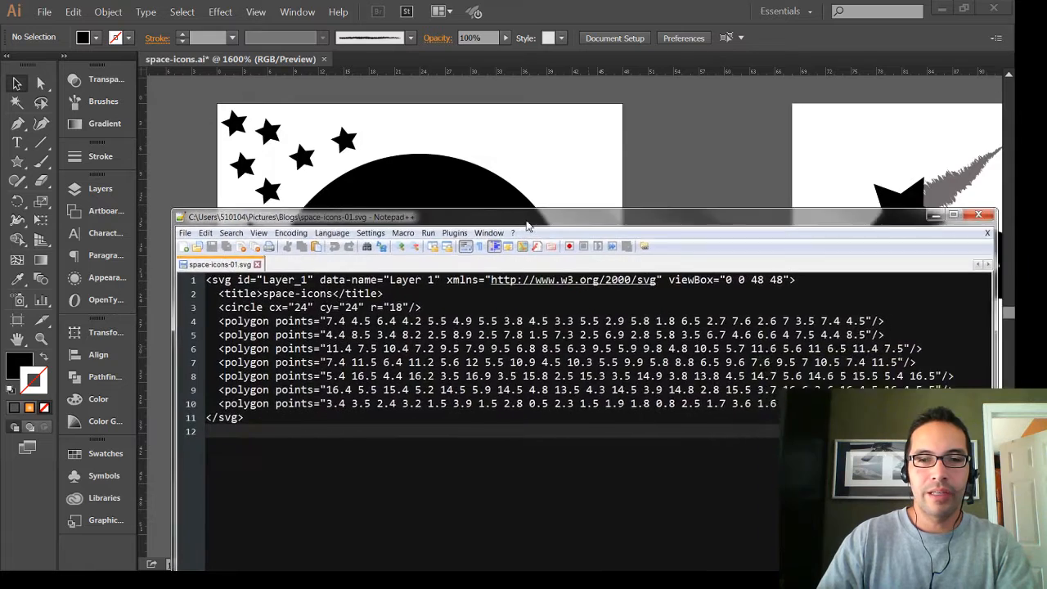
drag(523, 216, 540, 172)
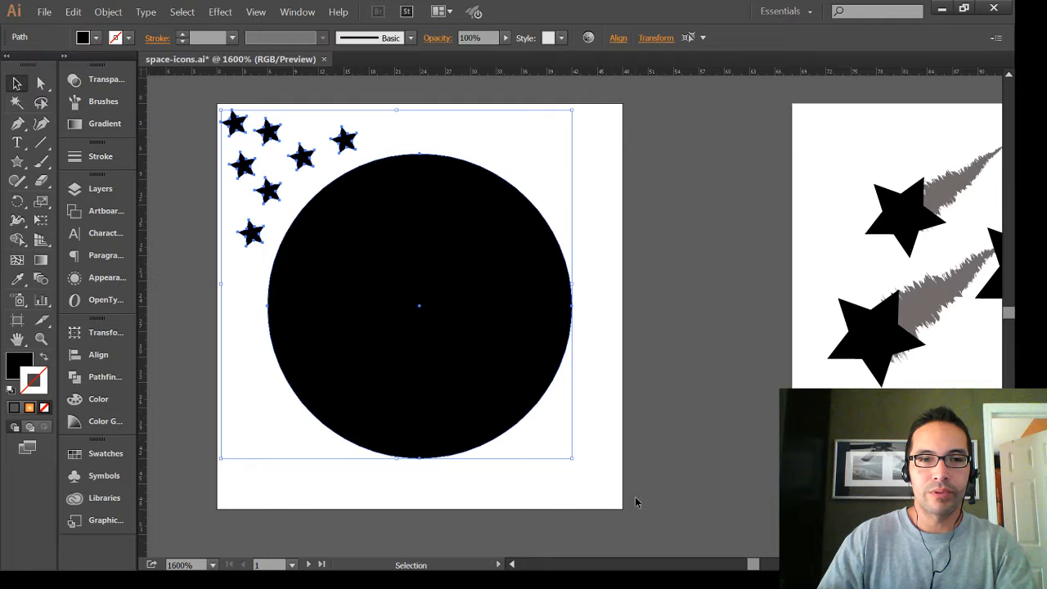
- Combine the circle and seven stars into one compound path via Object > Compound Path > Make
click(108, 12)
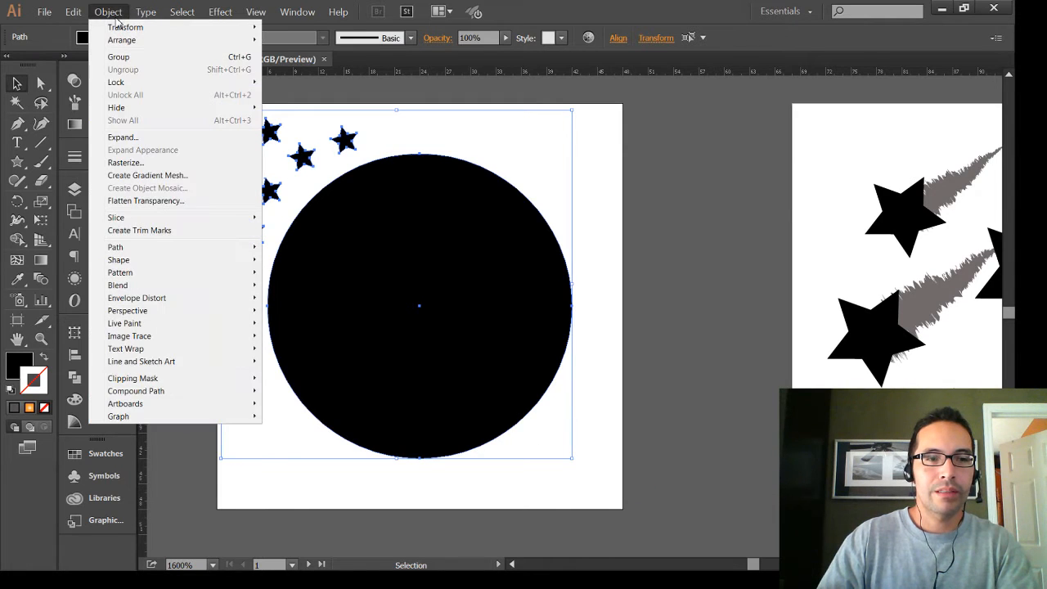
mouse_move(135, 391)
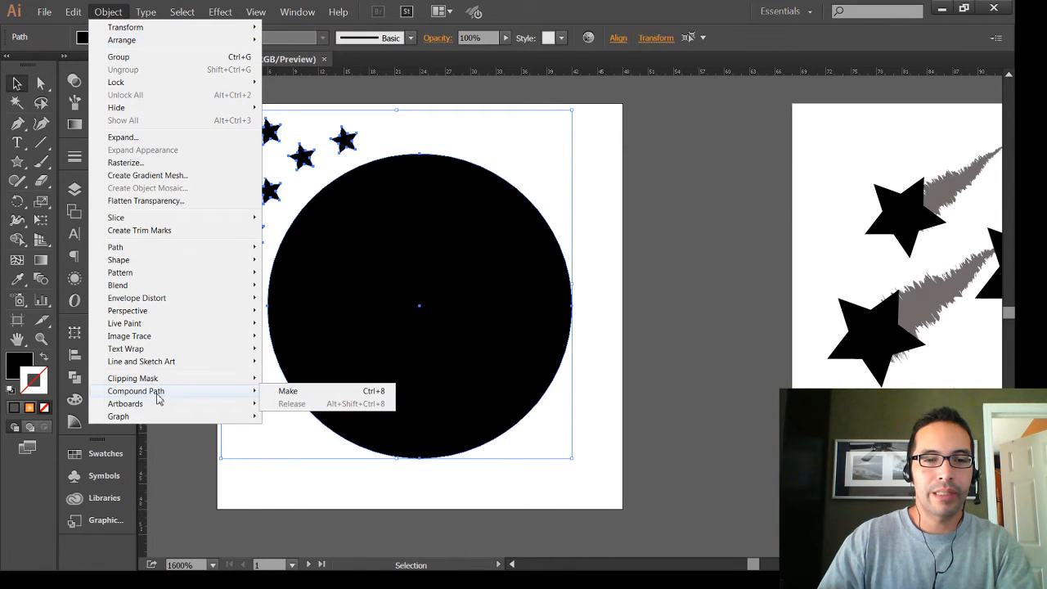
click(288, 391)
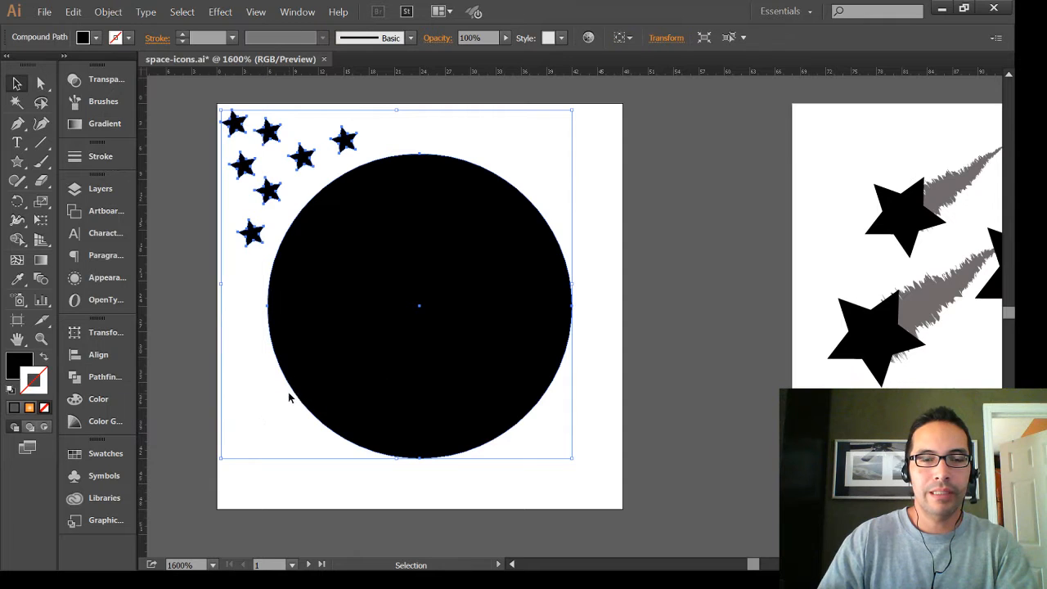
- Export both artboards as SVG with Use Artboards, replacing space-icons-01.svg and space-icons-02.svg
click(44, 11)
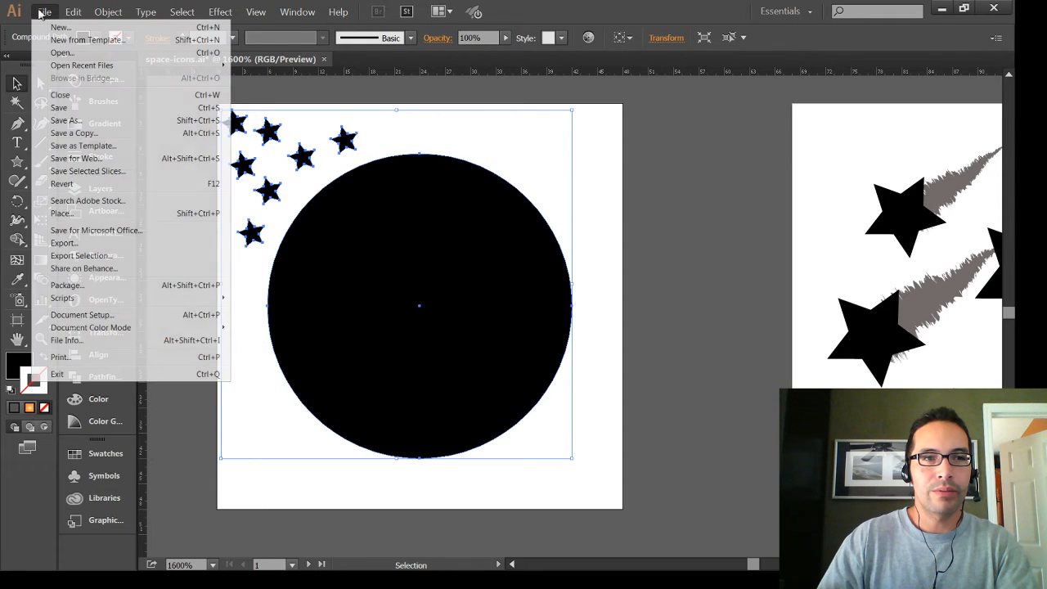
click(63, 243)
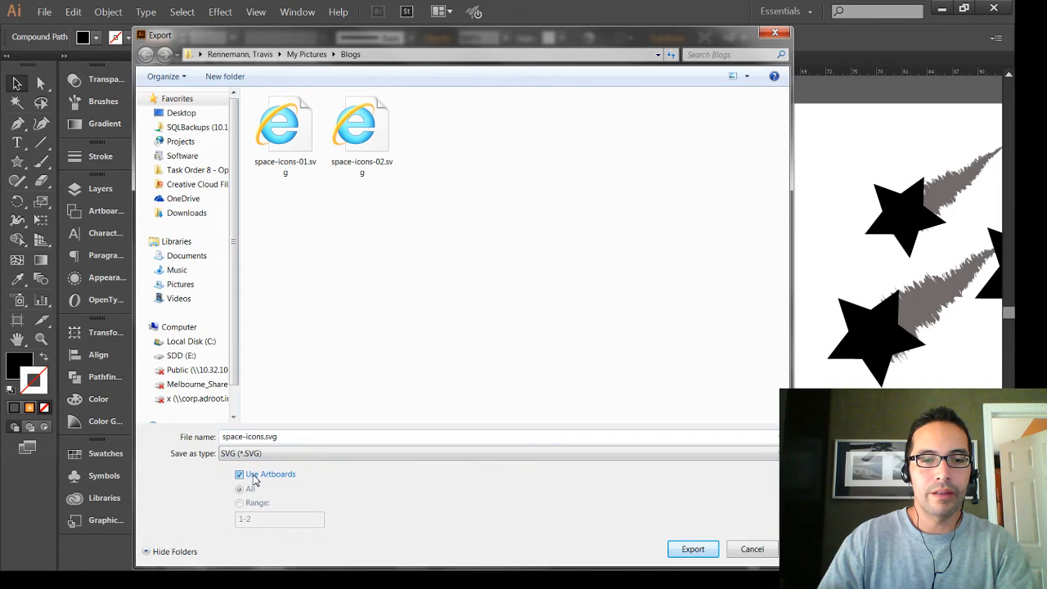
click(240, 488)
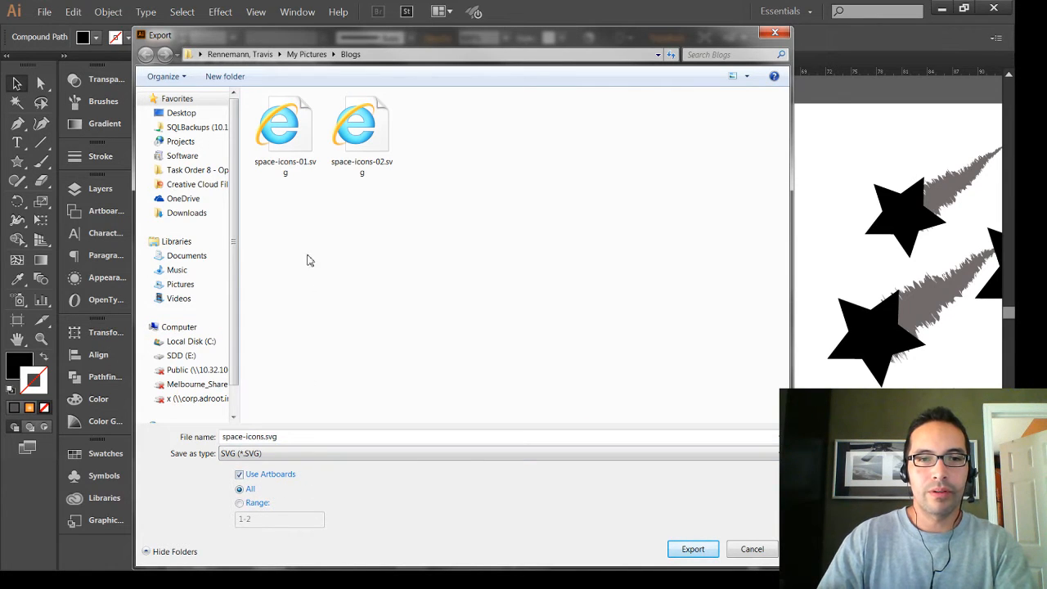
mouse_move(624, 463)
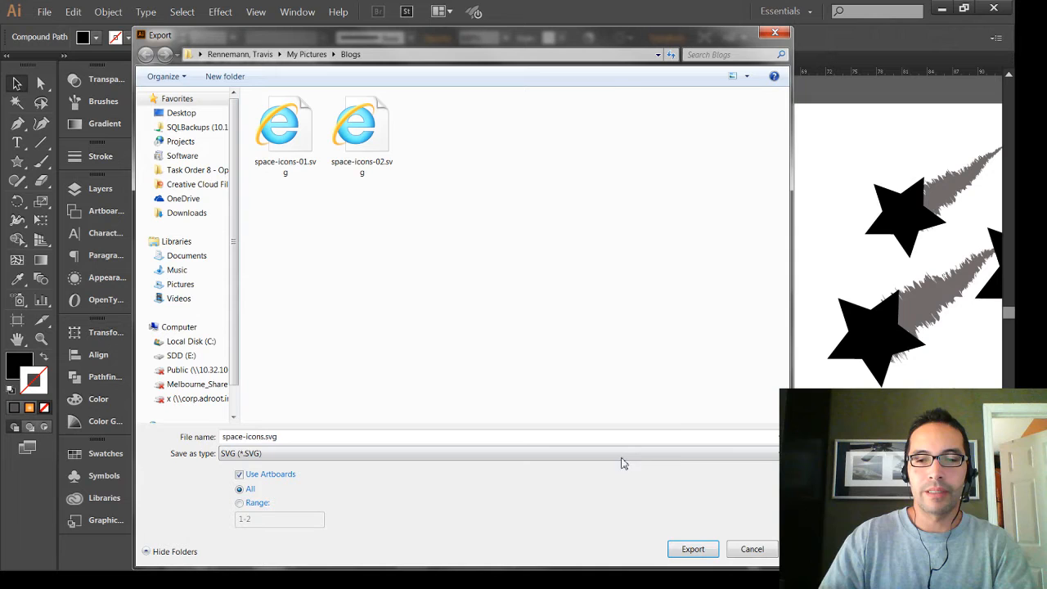
click(692, 548)
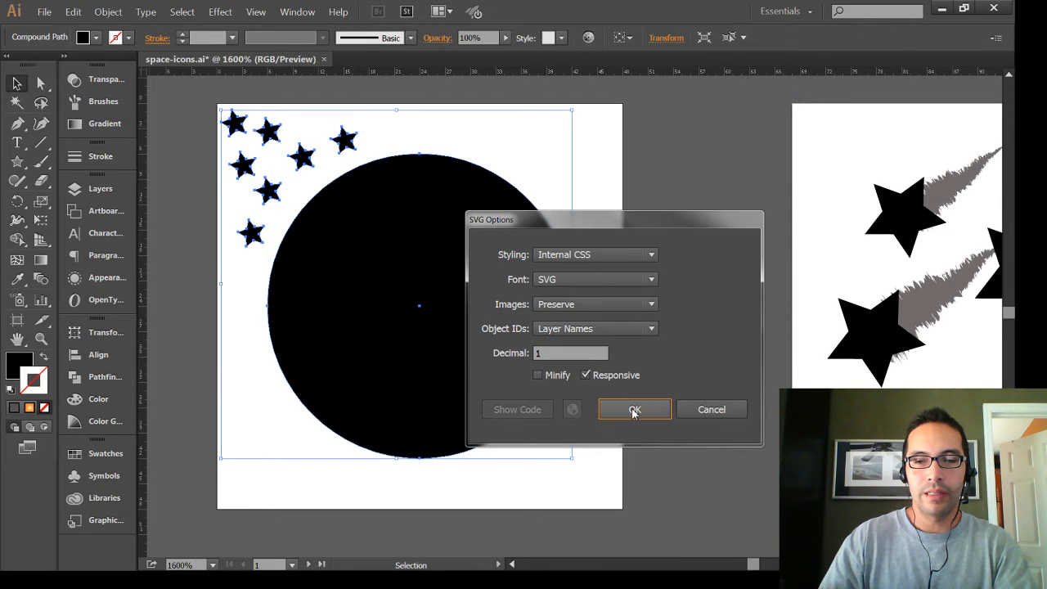
click(635, 409)
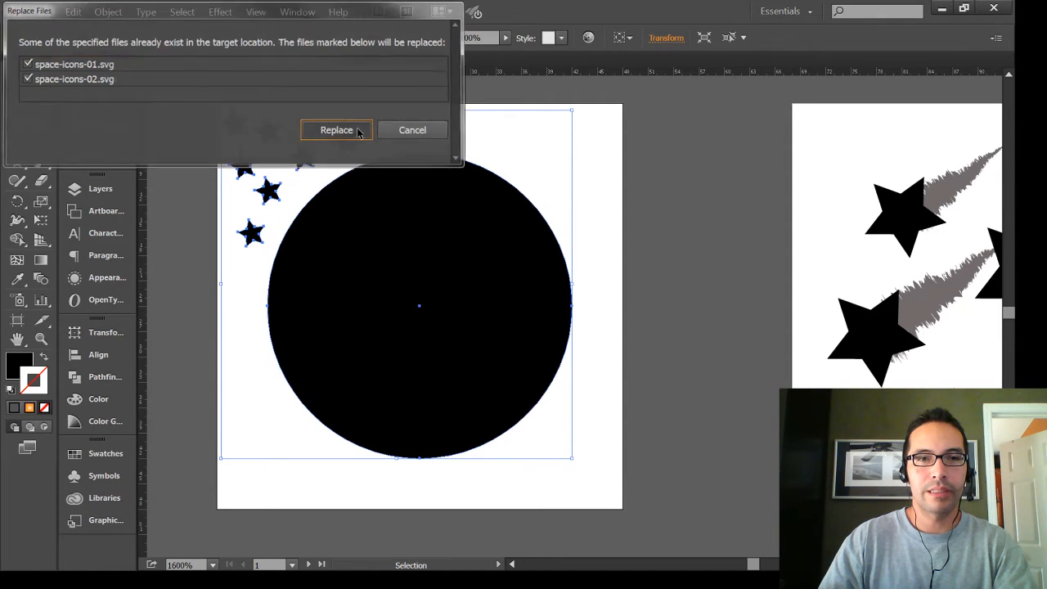
click(335, 130)
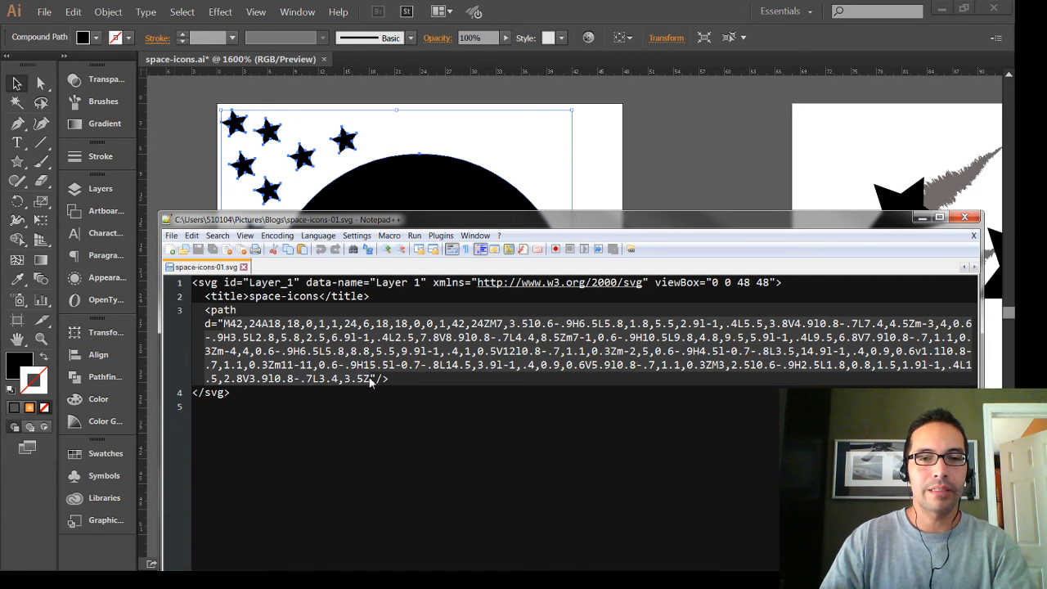
mouse_move(369, 387)
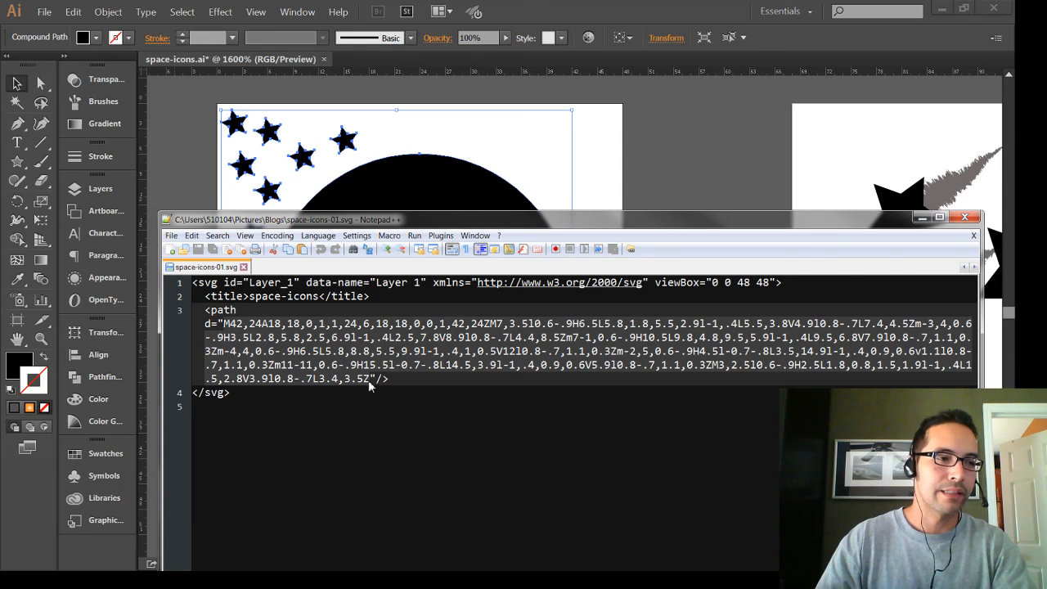